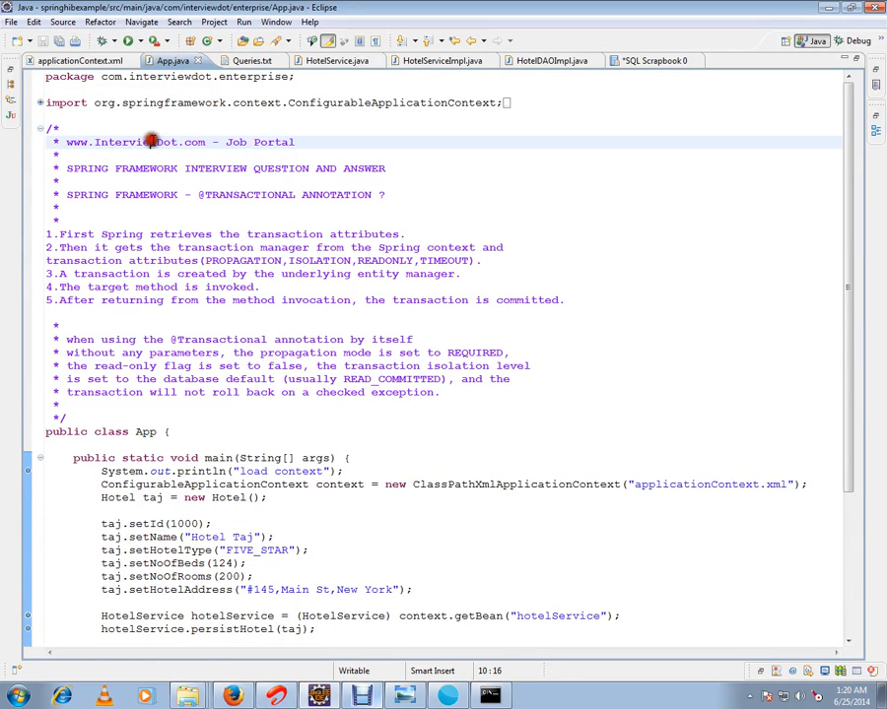
Step: Highlight the site name and five steps in the App.java header comments
double_click(135, 142)
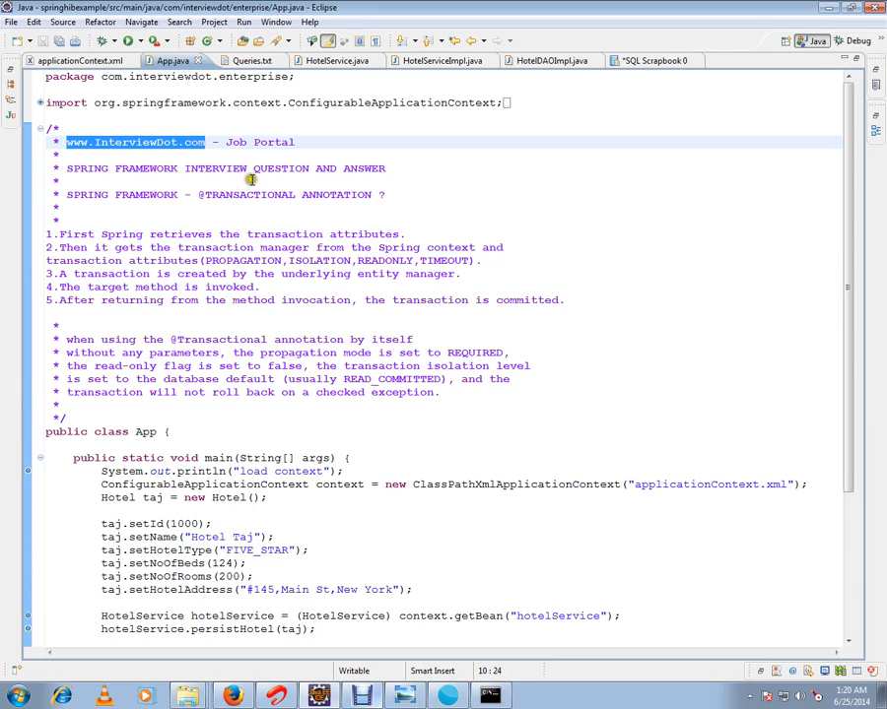
mouse_move(399, 217)
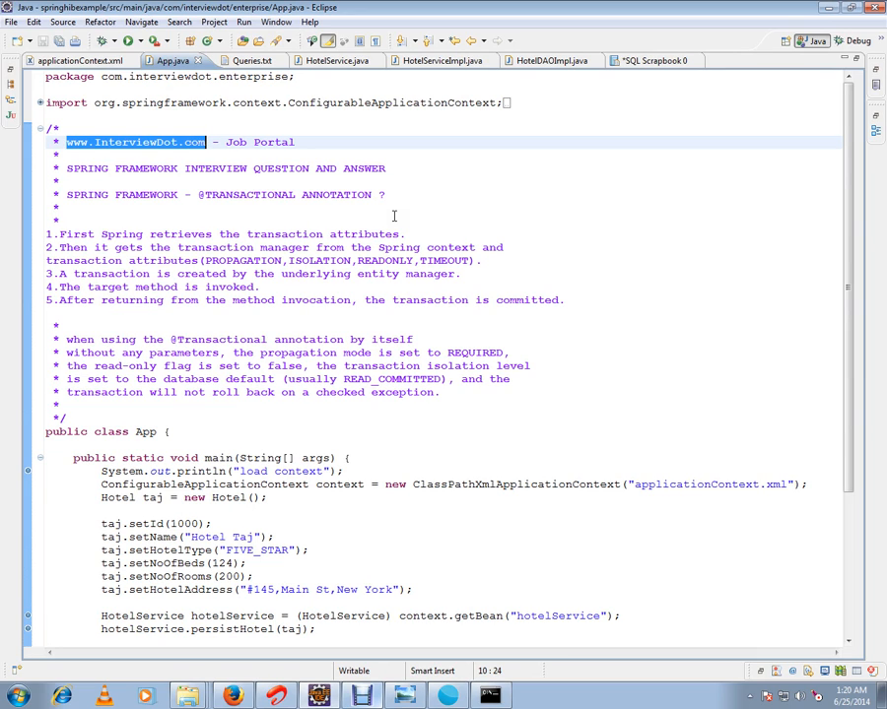
left_click(65, 207)
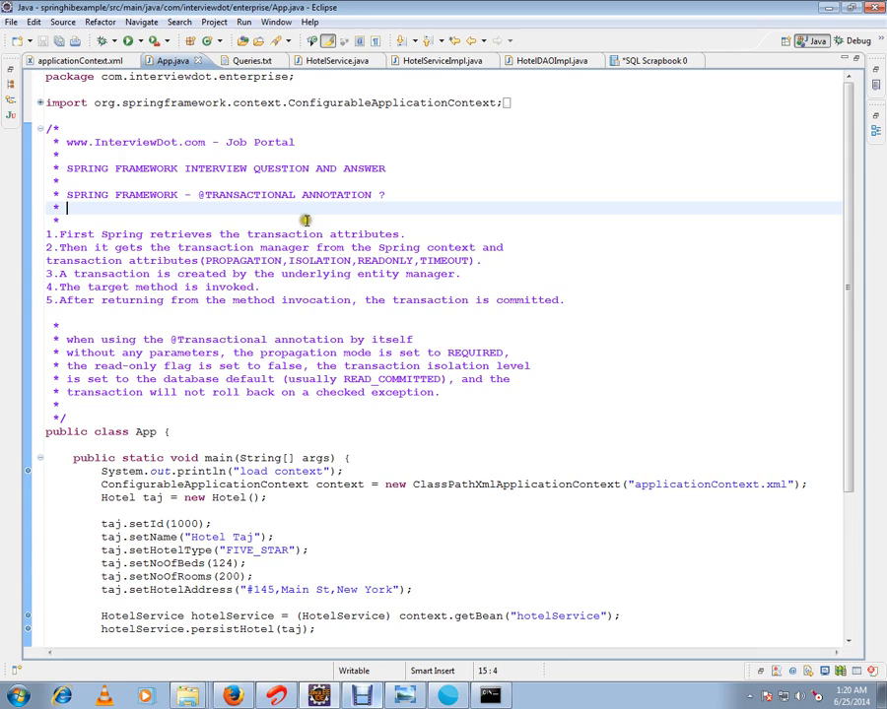
mouse_move(313, 207)
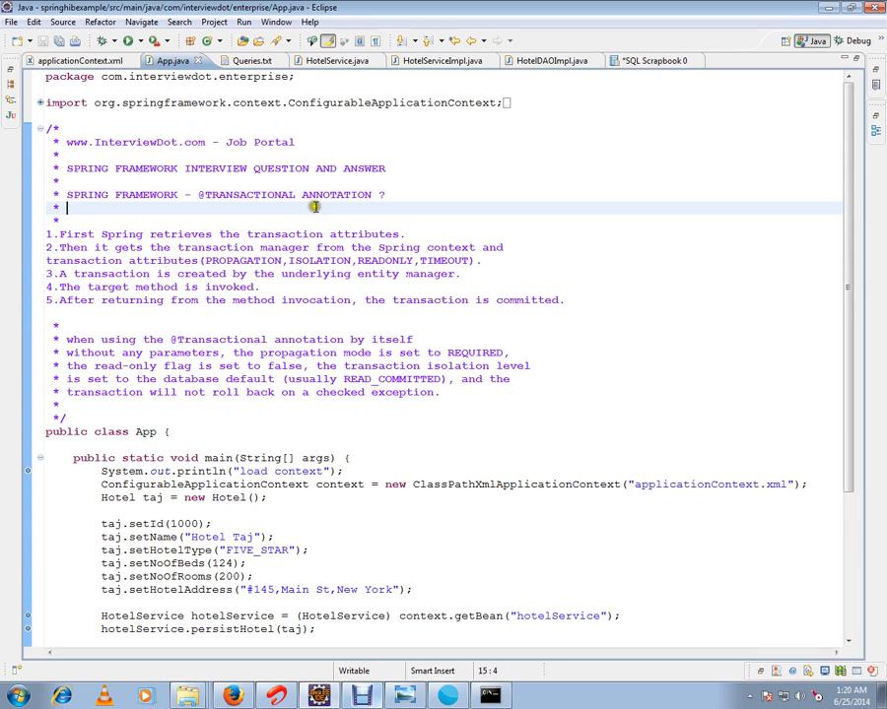
mouse_move(229, 252)
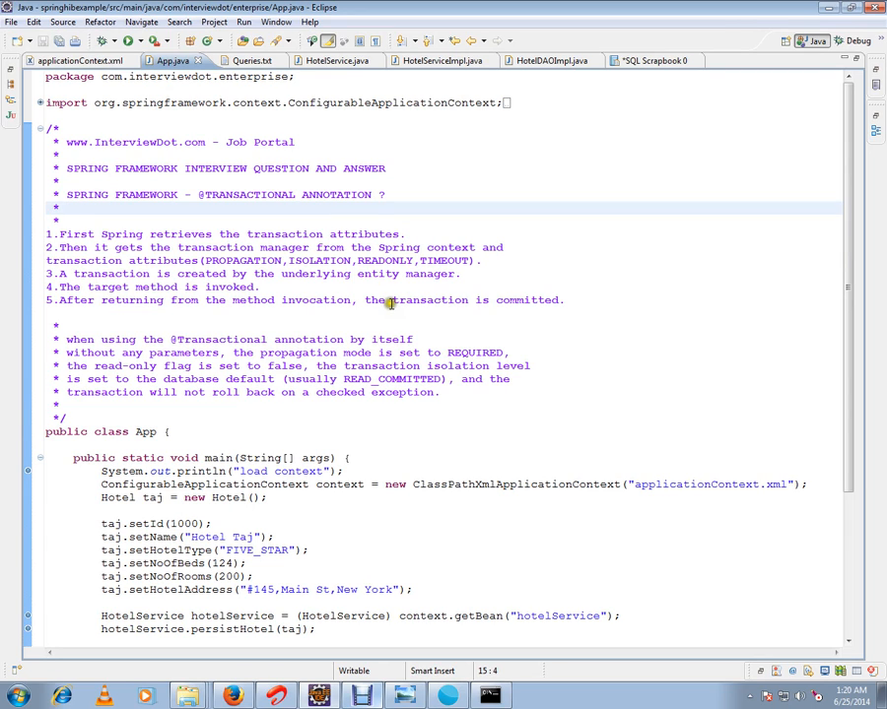
mouse_move(391, 302)
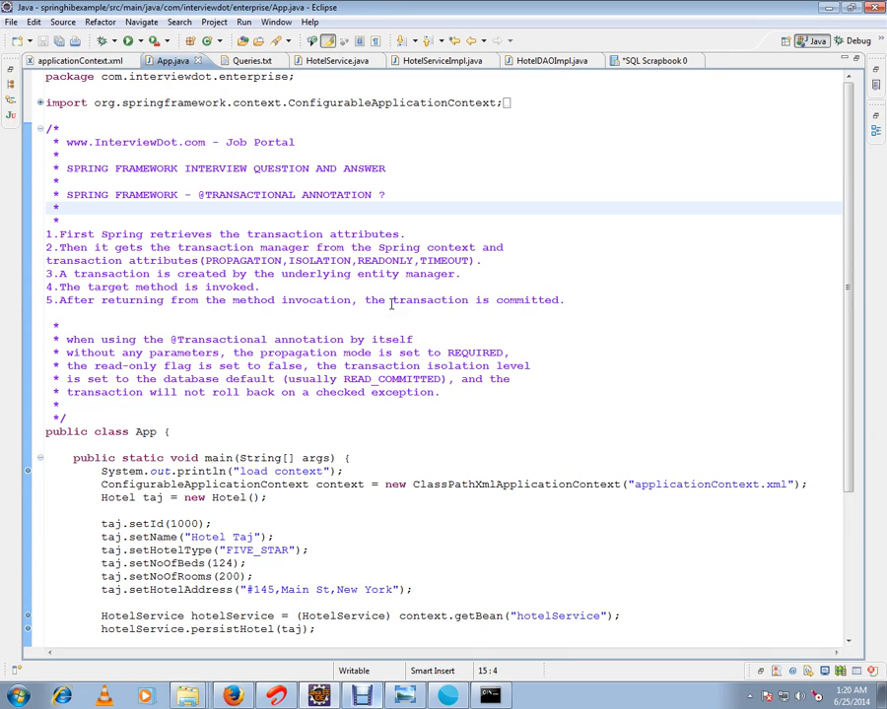
left_click(69, 207)
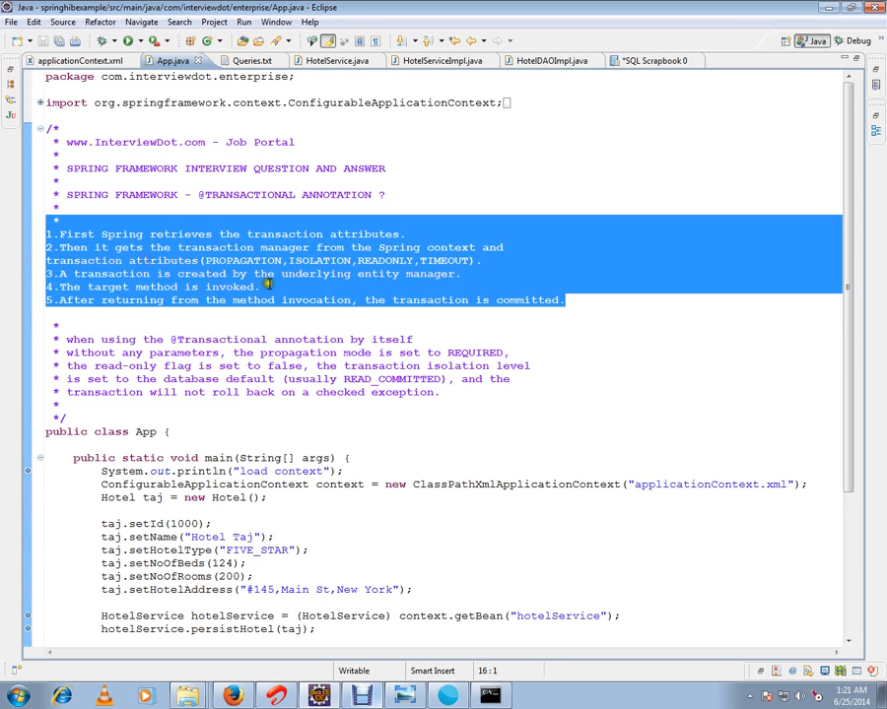
left_click(405, 697)
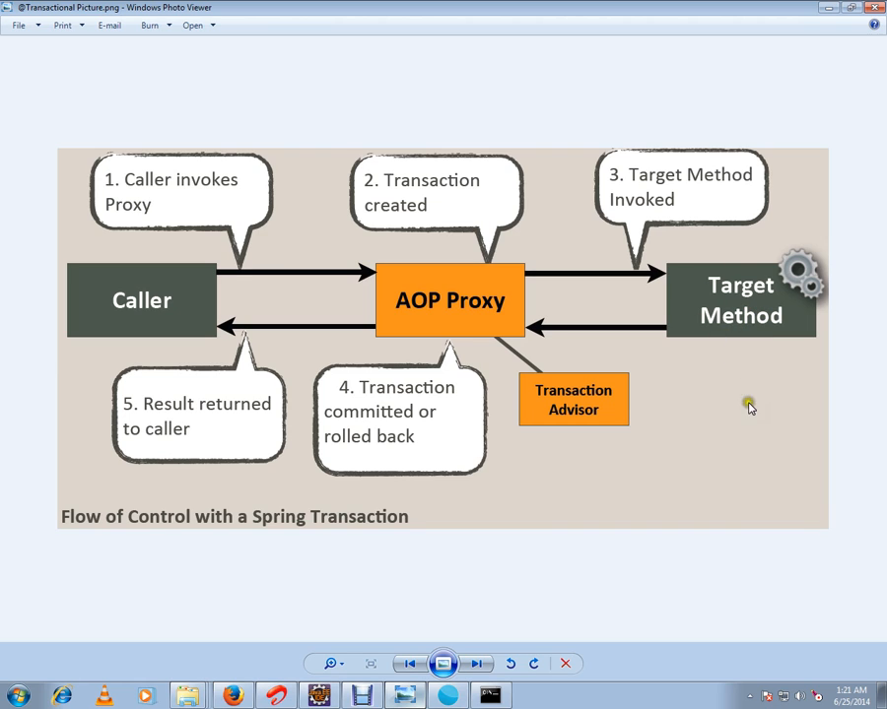
mouse_move(730, 286)
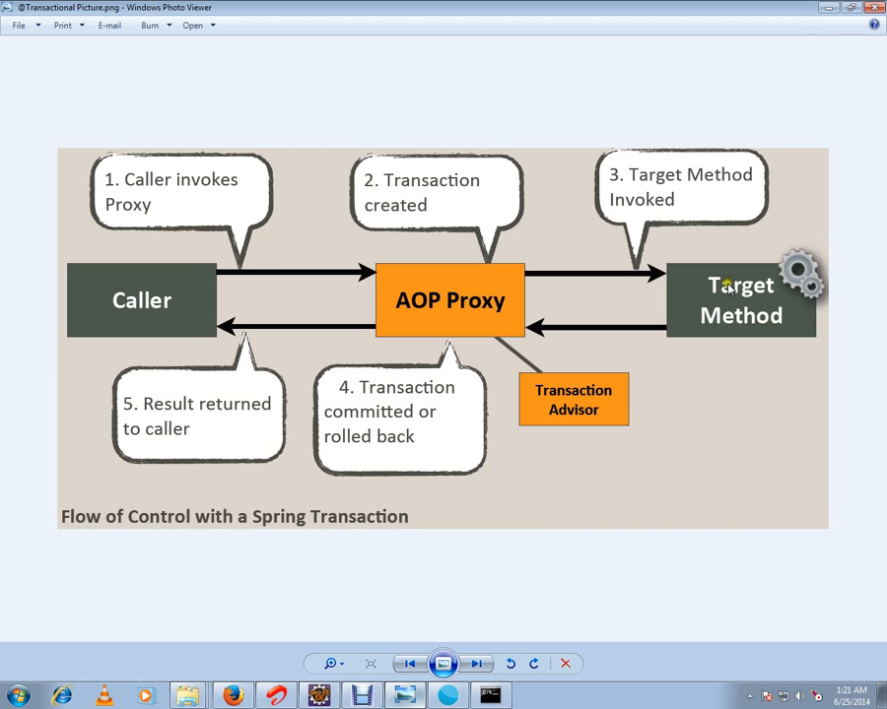
mouse_move(729, 271)
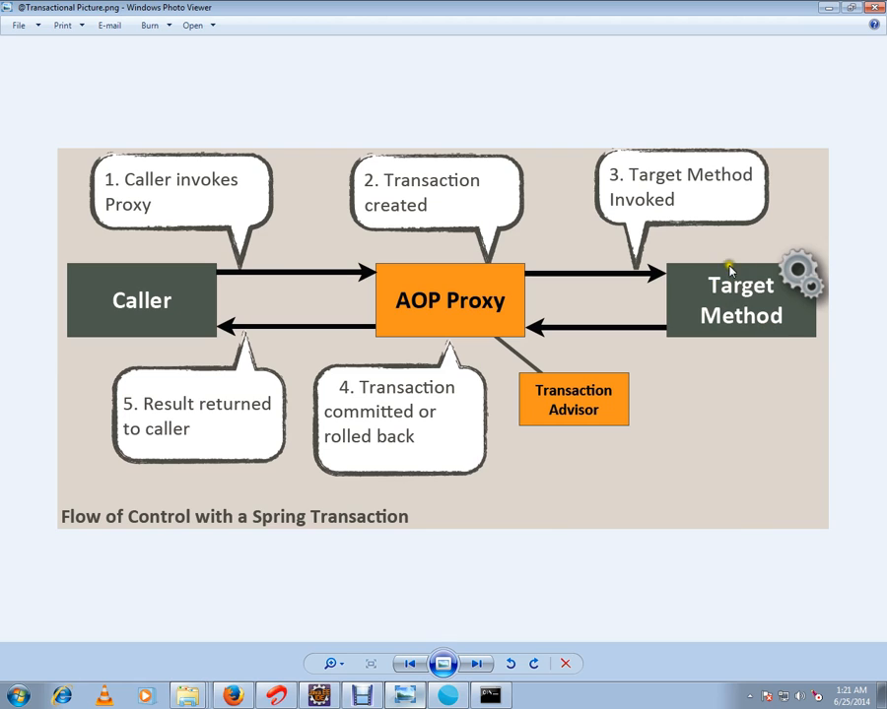
mouse_move(709, 303)
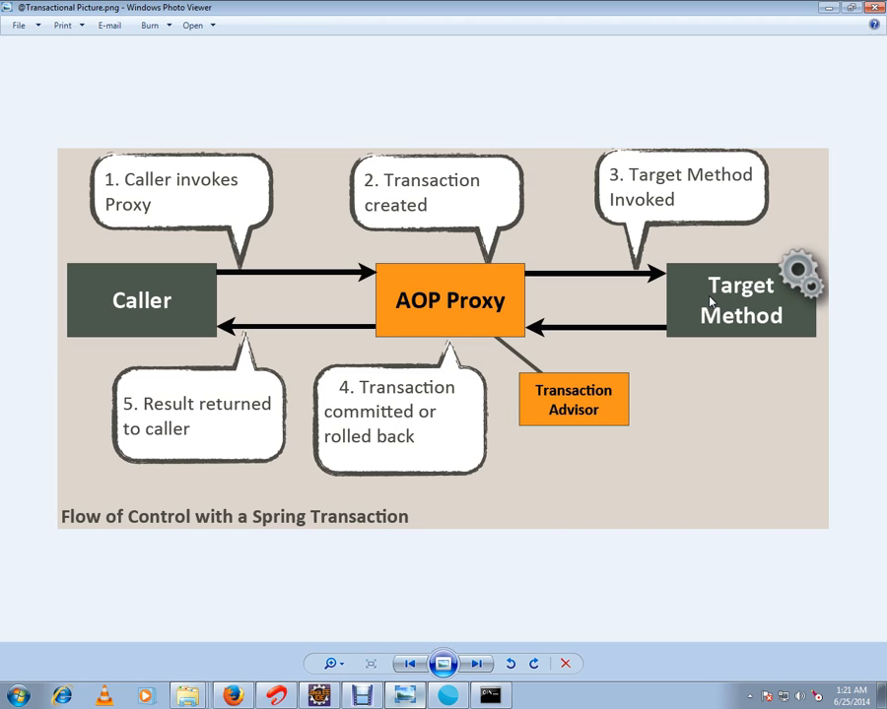
mouse_move(722, 305)
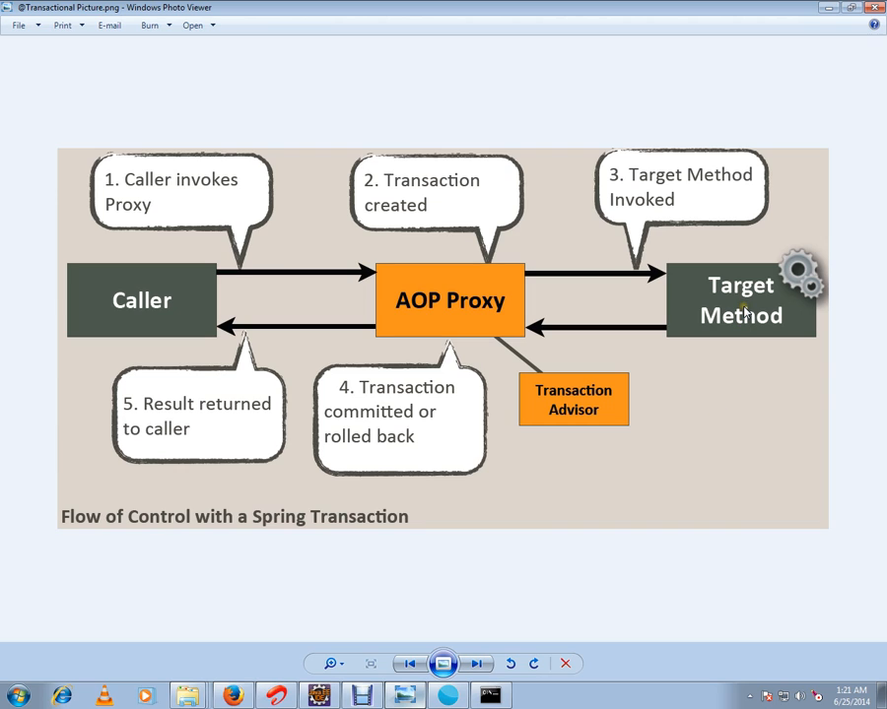
mouse_move(716, 380)
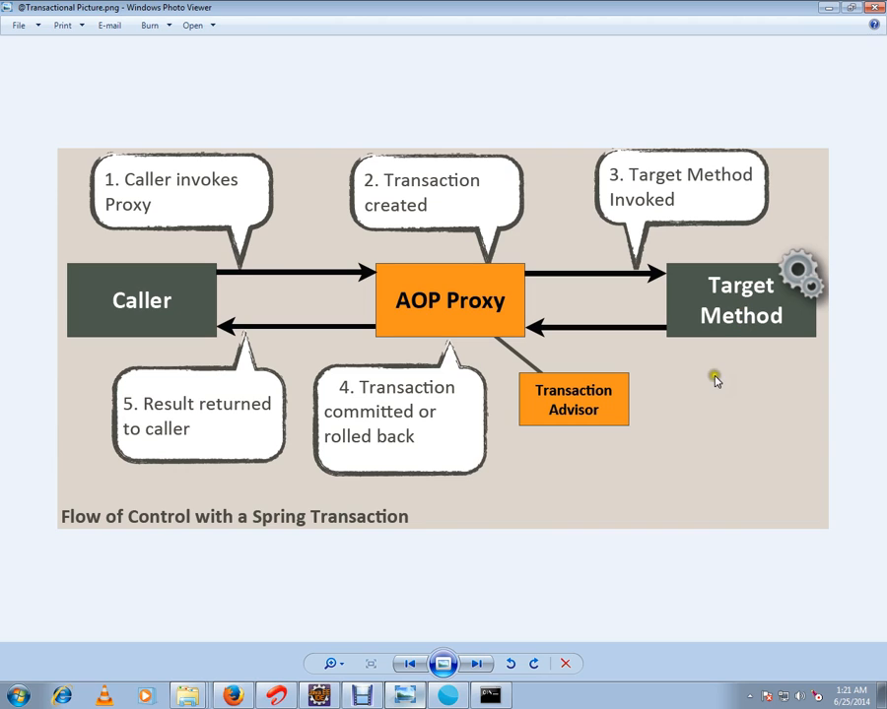
mouse_move(759, 308)
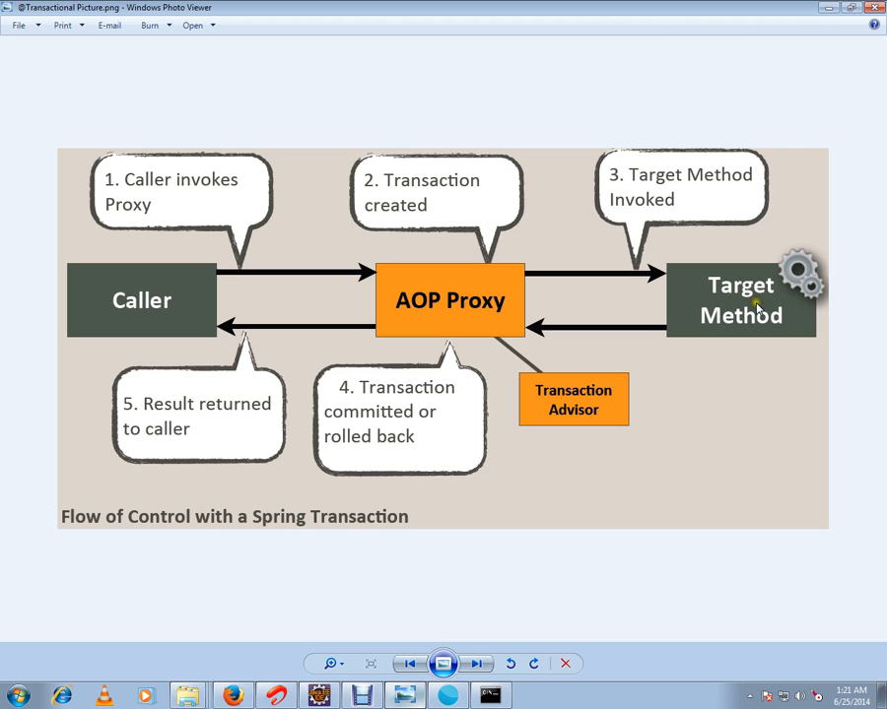
left_click(318, 697)
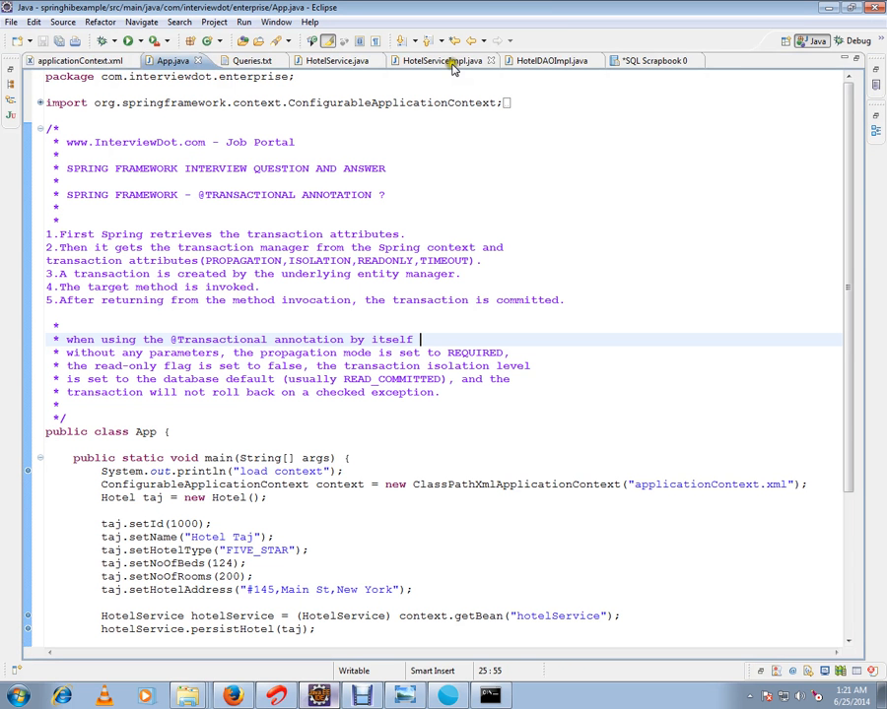
left_click(433, 60)
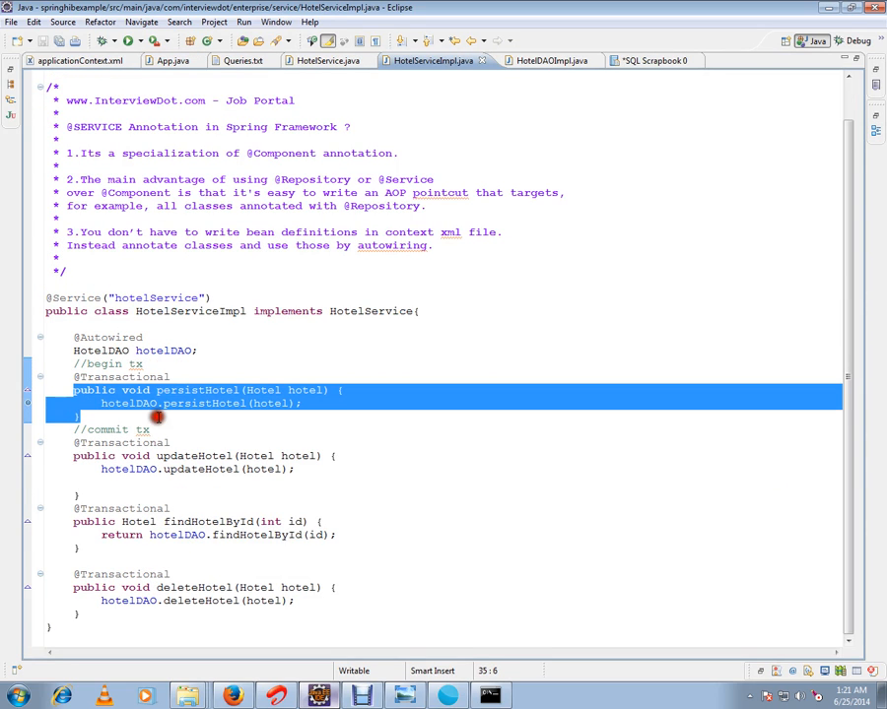
left_click(84, 416)
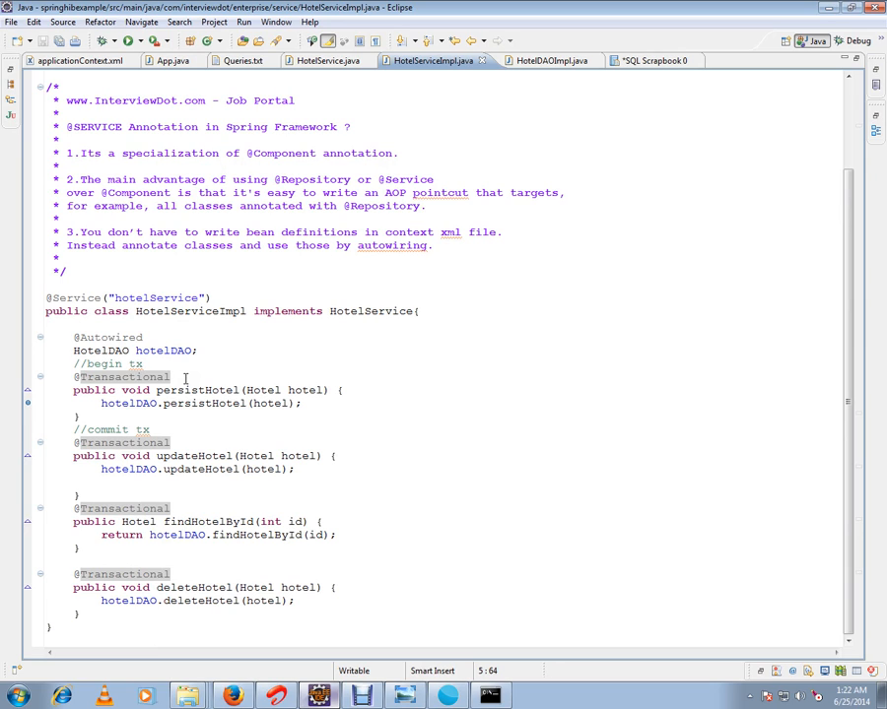
double_click(118, 376)
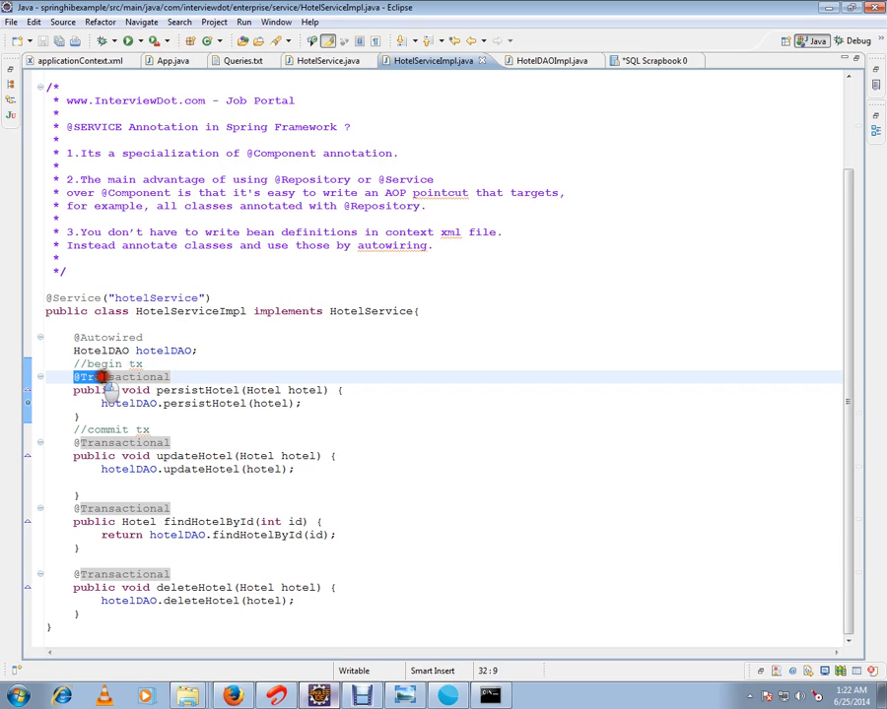
double_click(197, 390)
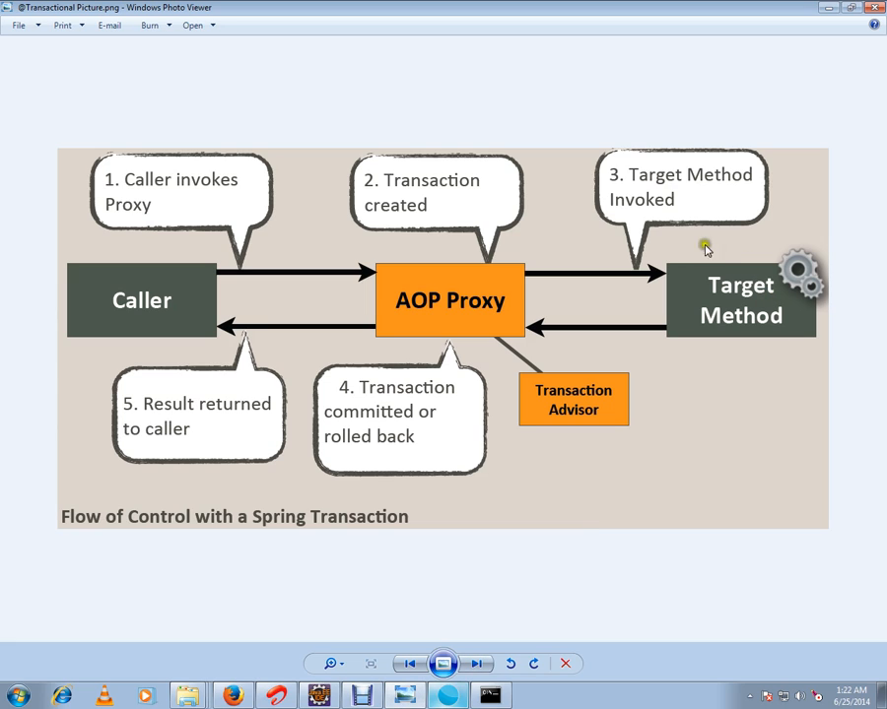
mouse_move(732, 257)
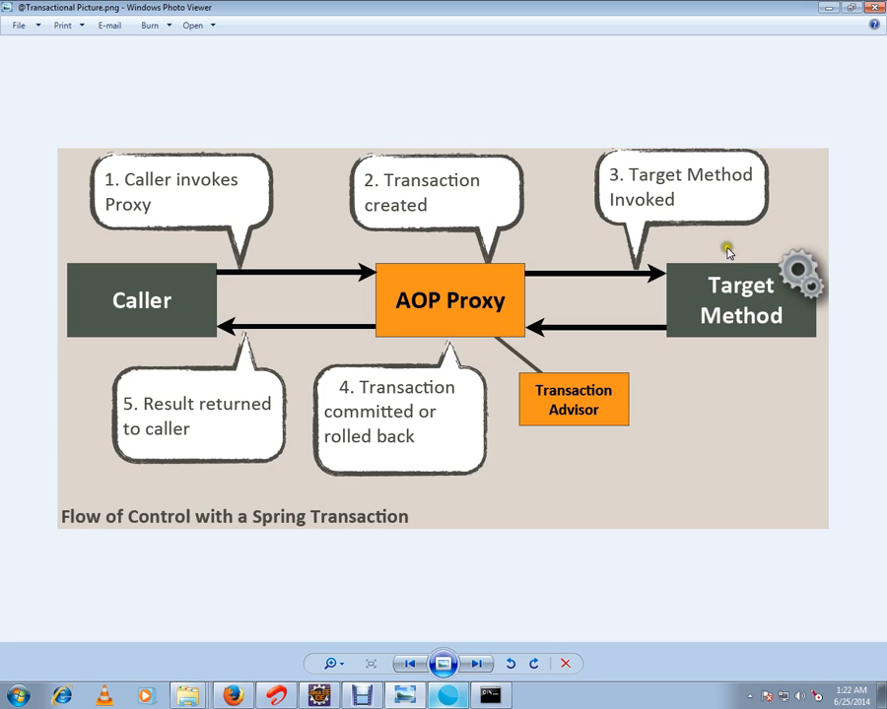
mouse_move(332, 366)
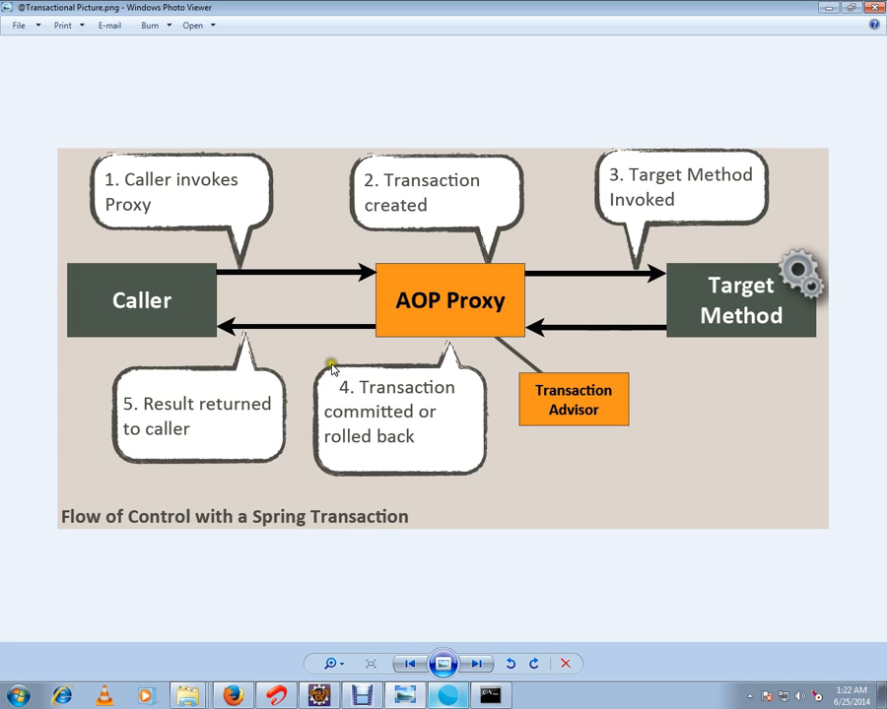
mouse_move(357, 342)
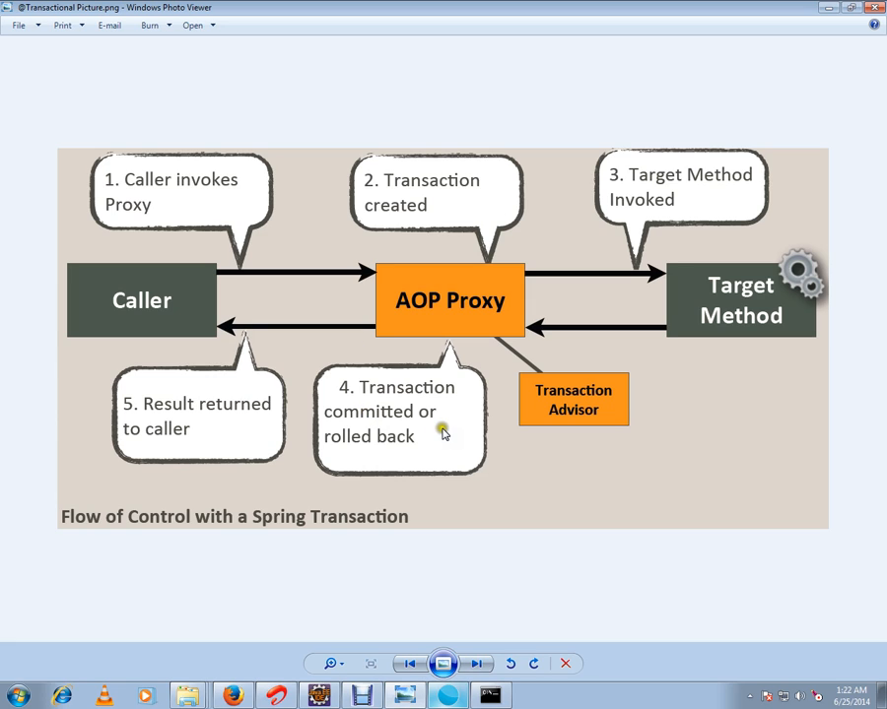
mouse_move(442, 432)
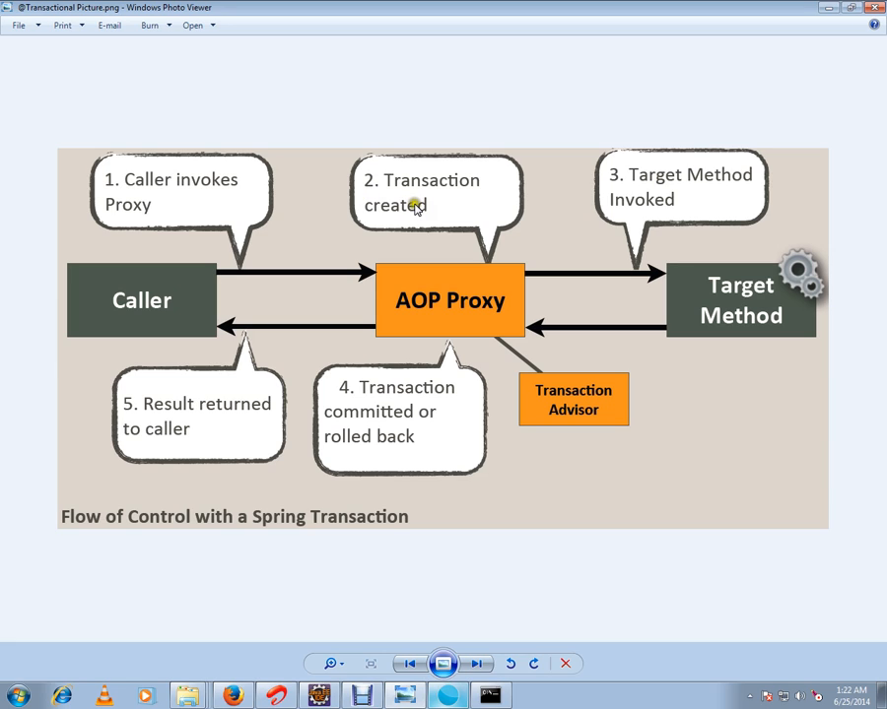
mouse_move(741, 280)
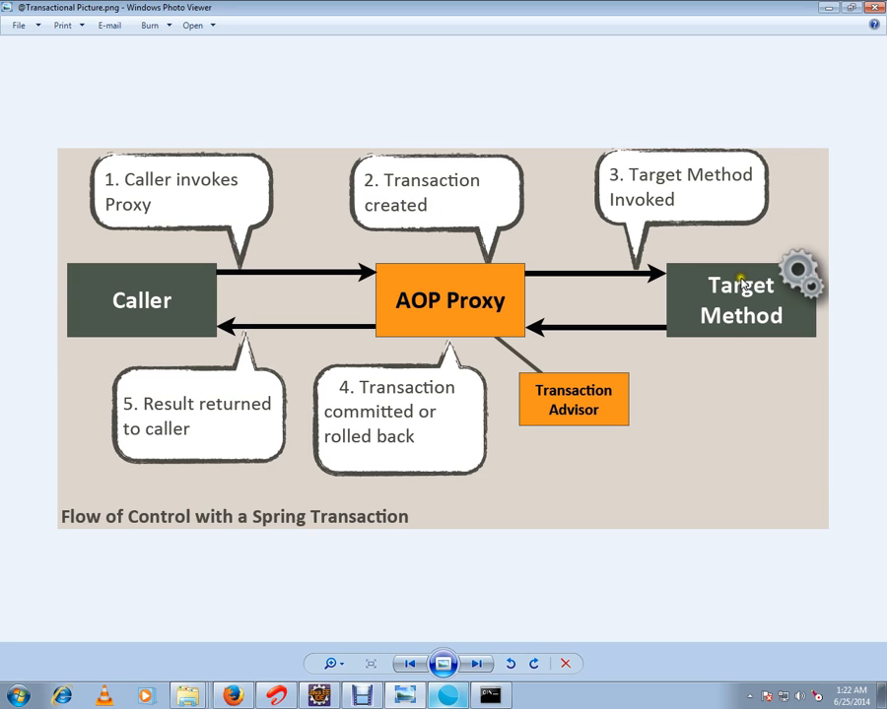
mouse_move(530, 460)
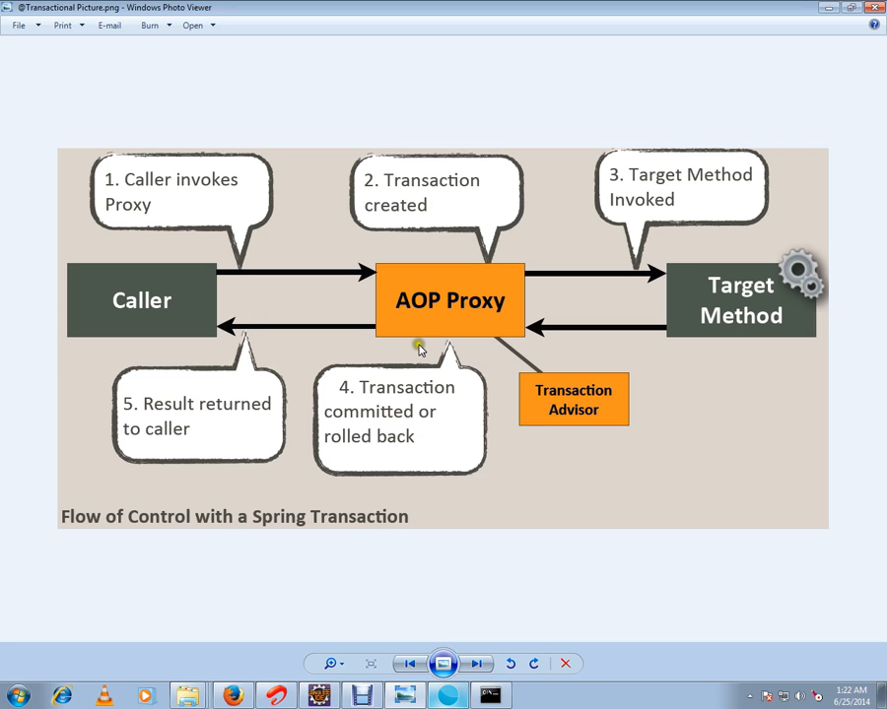
mouse_move(353, 653)
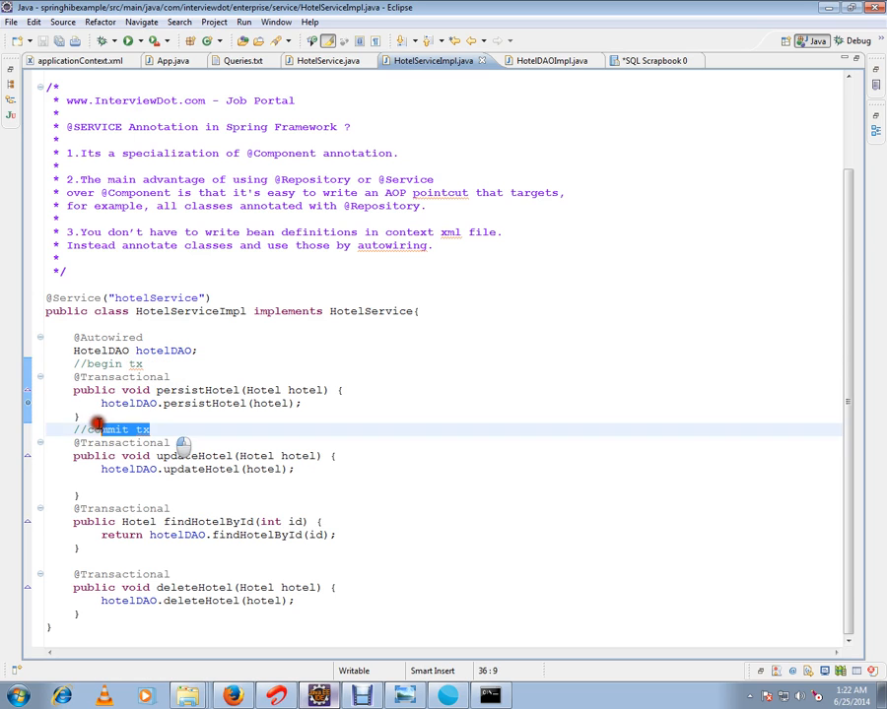
mouse_move(246, 424)
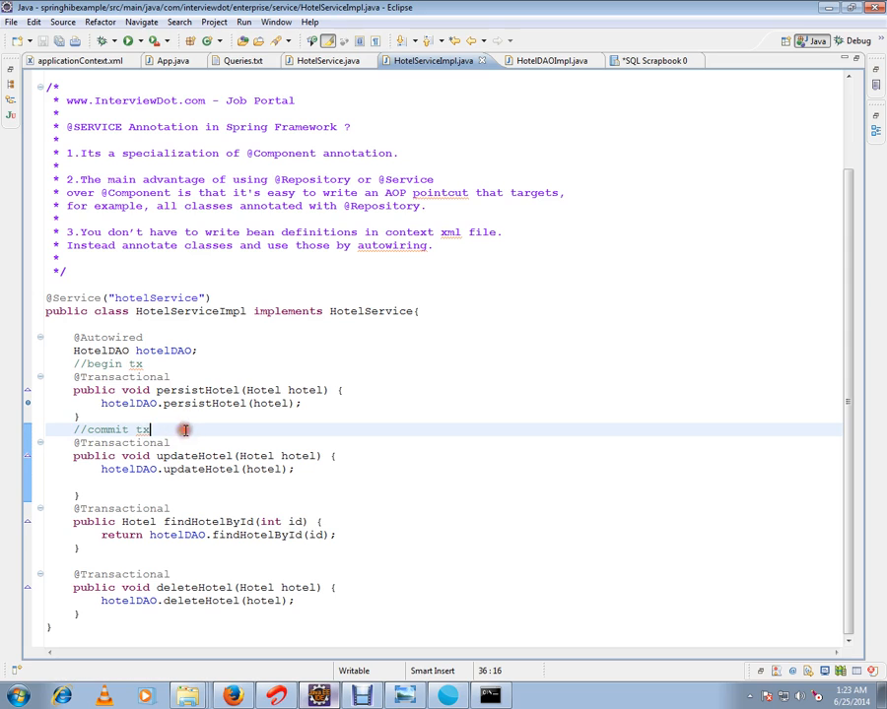
double_click(118, 377)
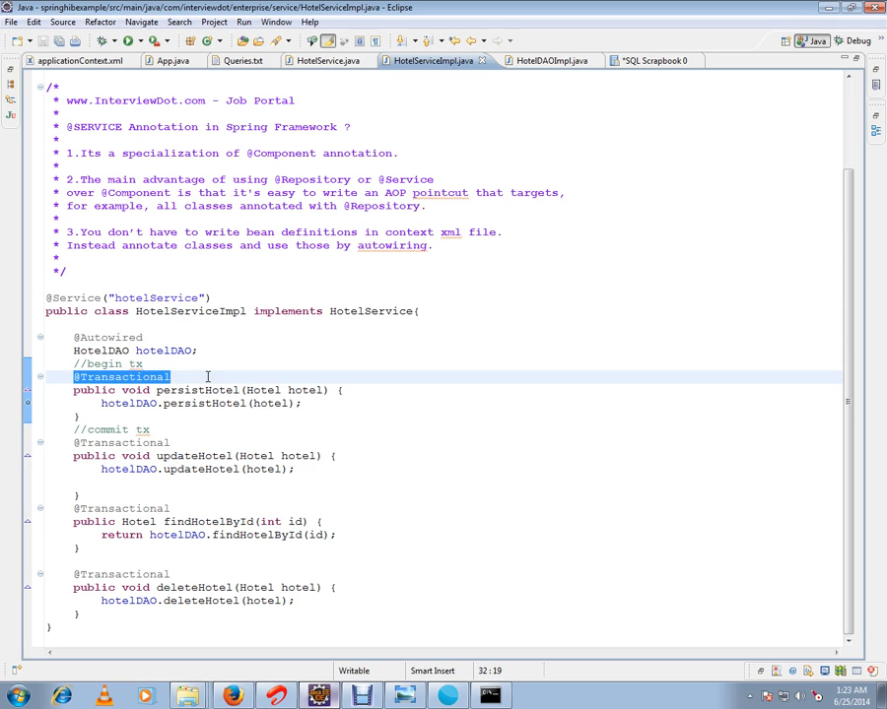
double_click(197, 390)
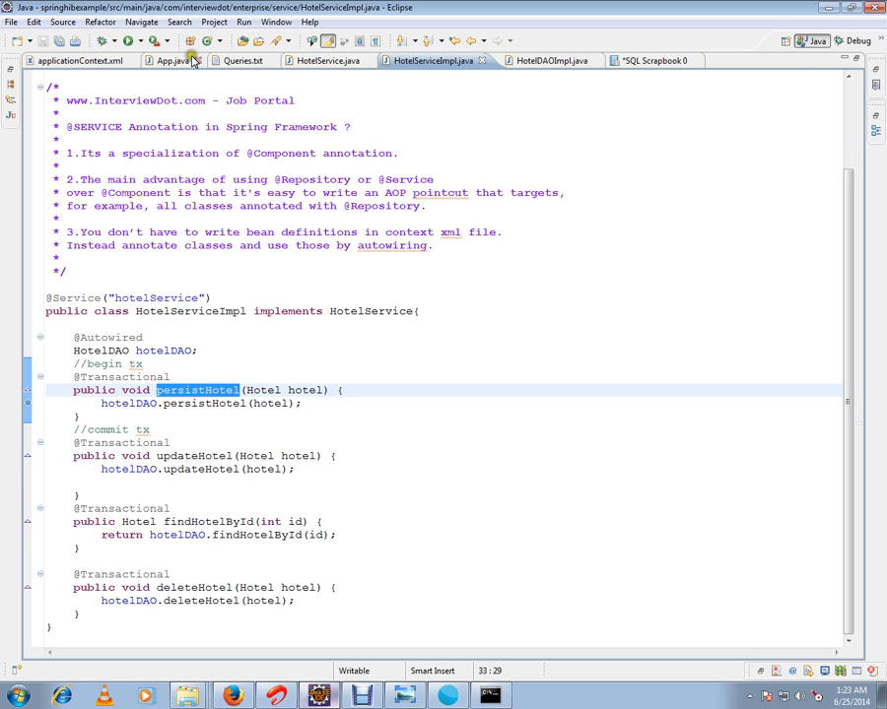
left_click(172, 60)
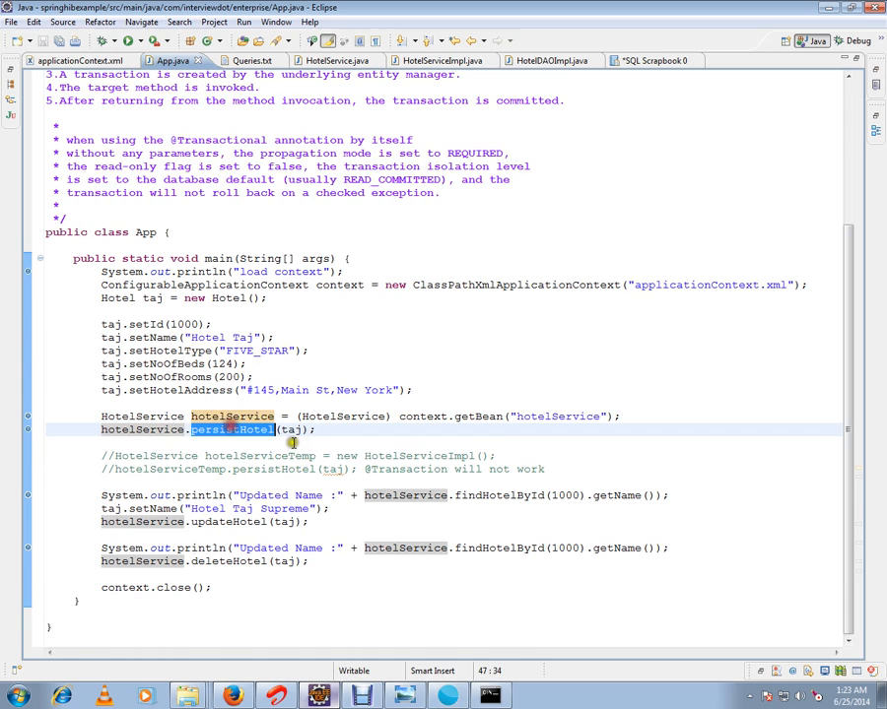
Step: Point out the hotelService.persistHotel call in App's main method
left_click(246, 456)
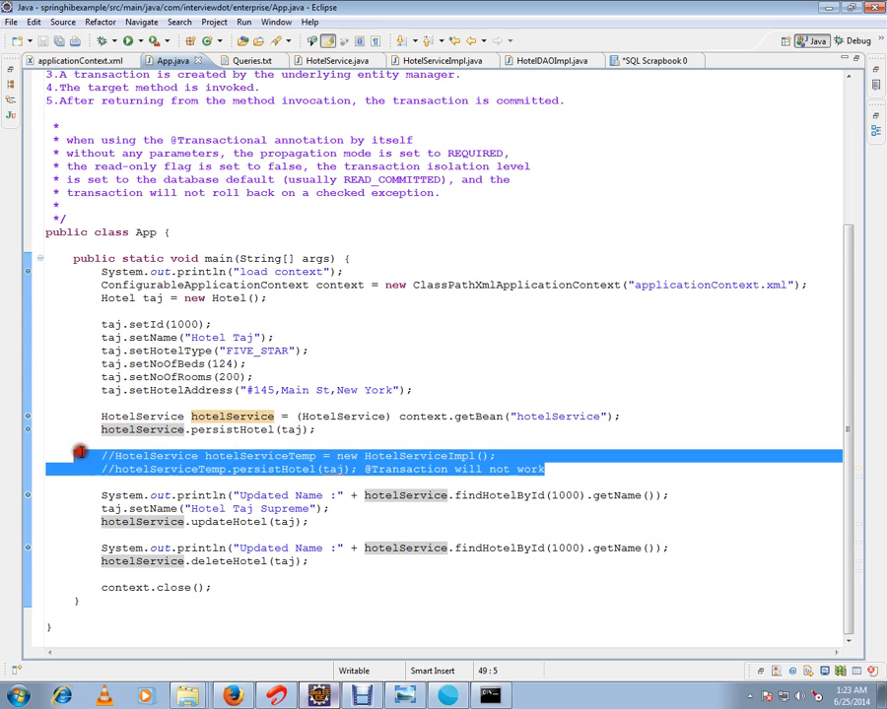
double_click(232, 416)
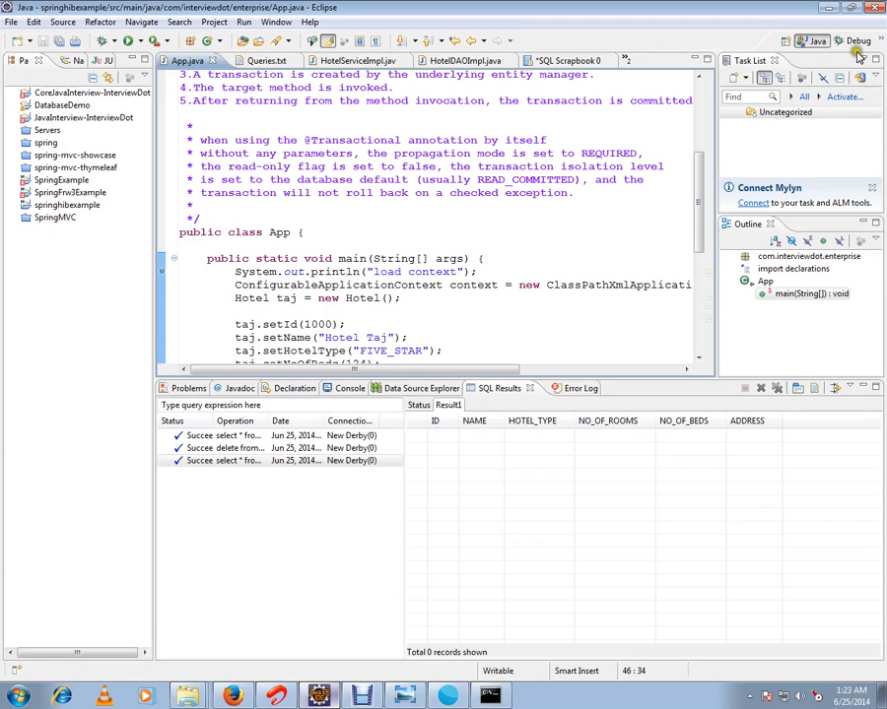
Step: Launch App with Debug As > Java Application from the Debug perspective
left_click(857, 40)
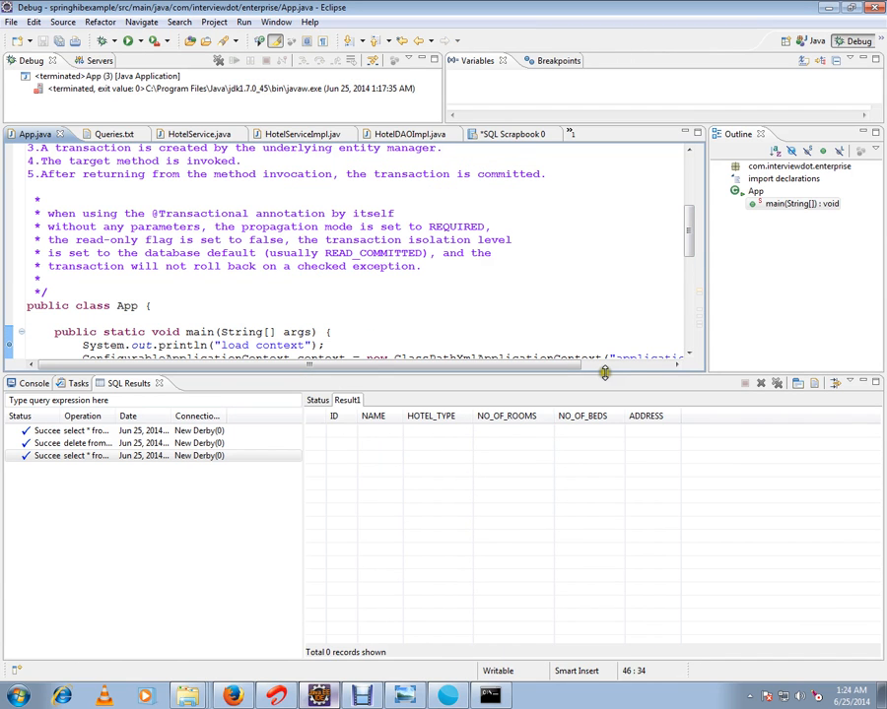
scroll("down", 3)
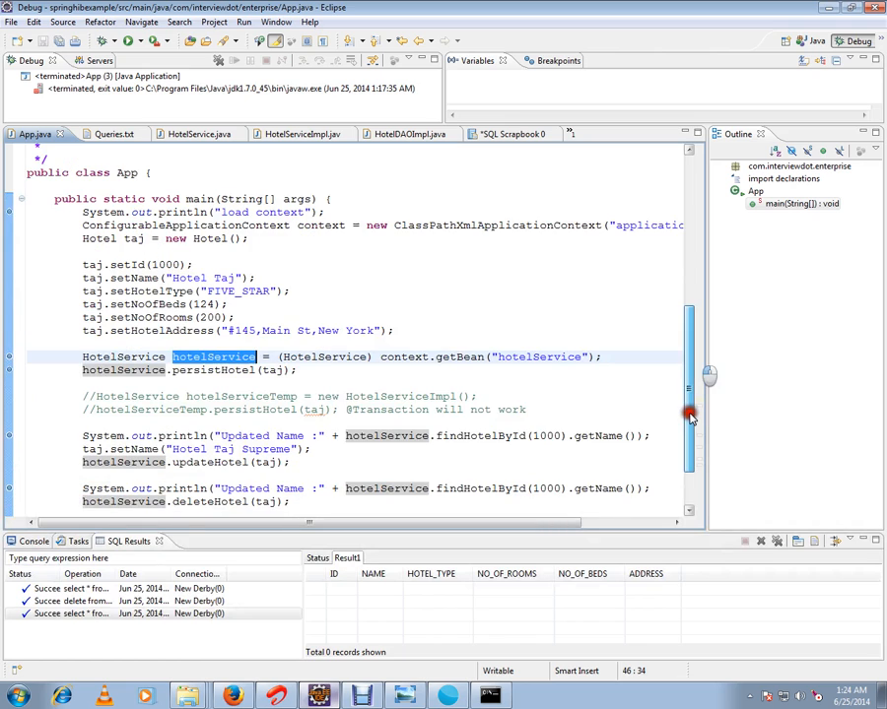
left_click_drag(83, 264, 398, 330)
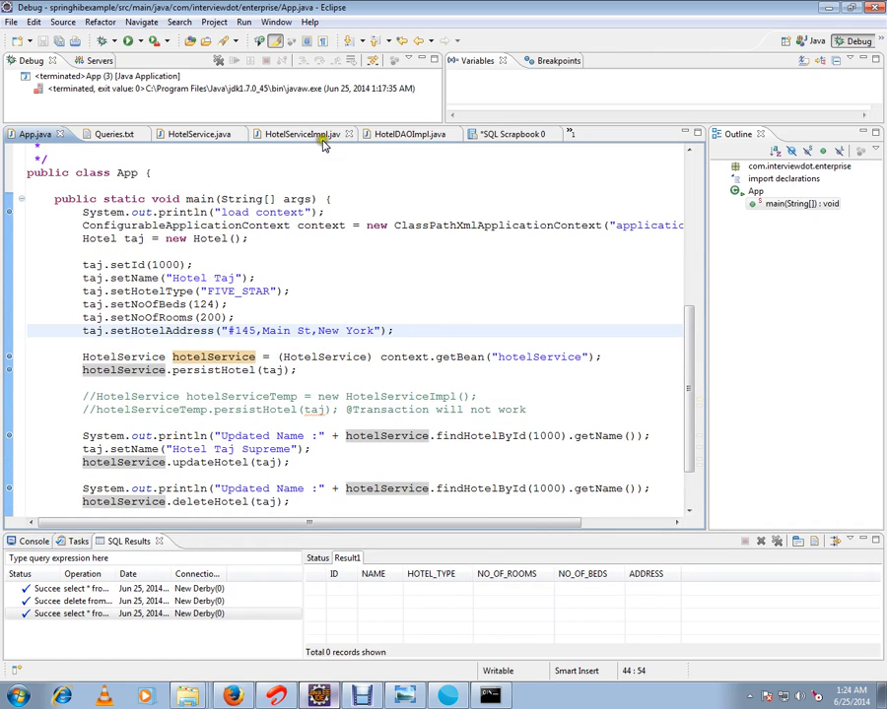
left_click(296, 134)
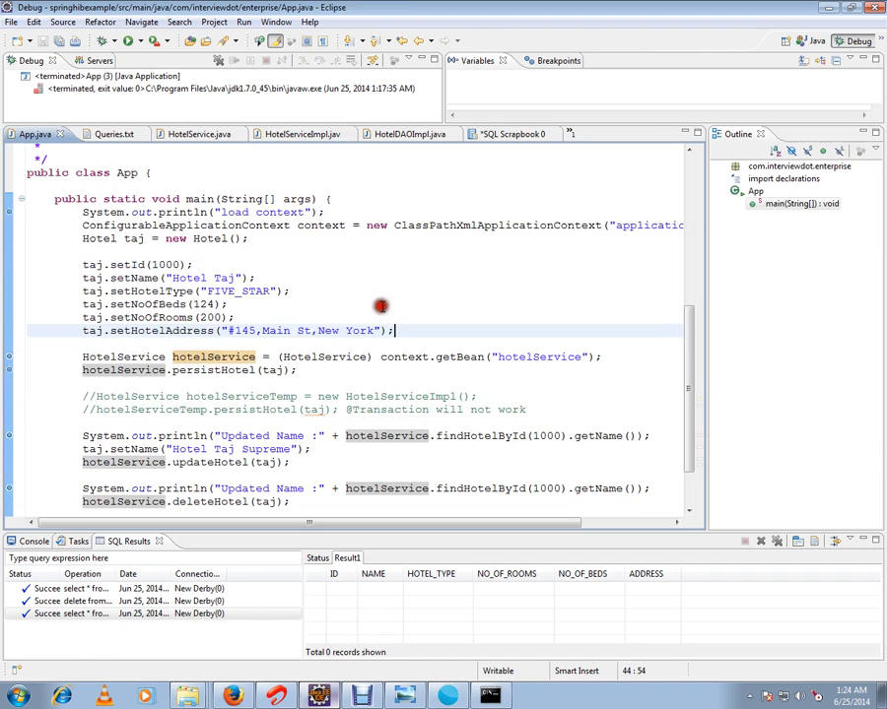
right_click(381, 305)
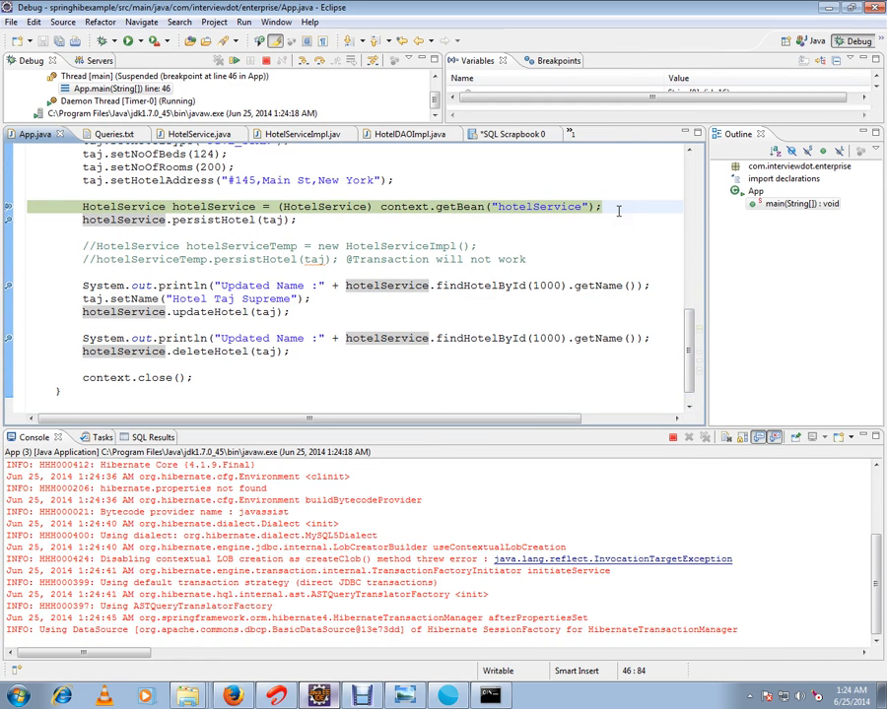
Step: Step over getBean and inspect hotelService, revealing it is a $Proxy14 object
key("F6")
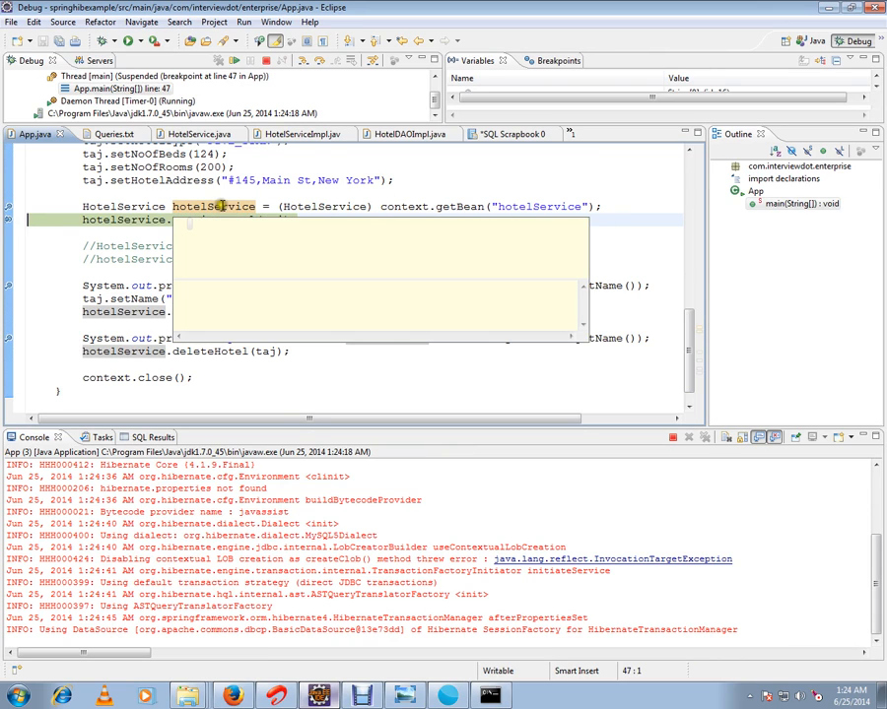
left_click(193, 222)
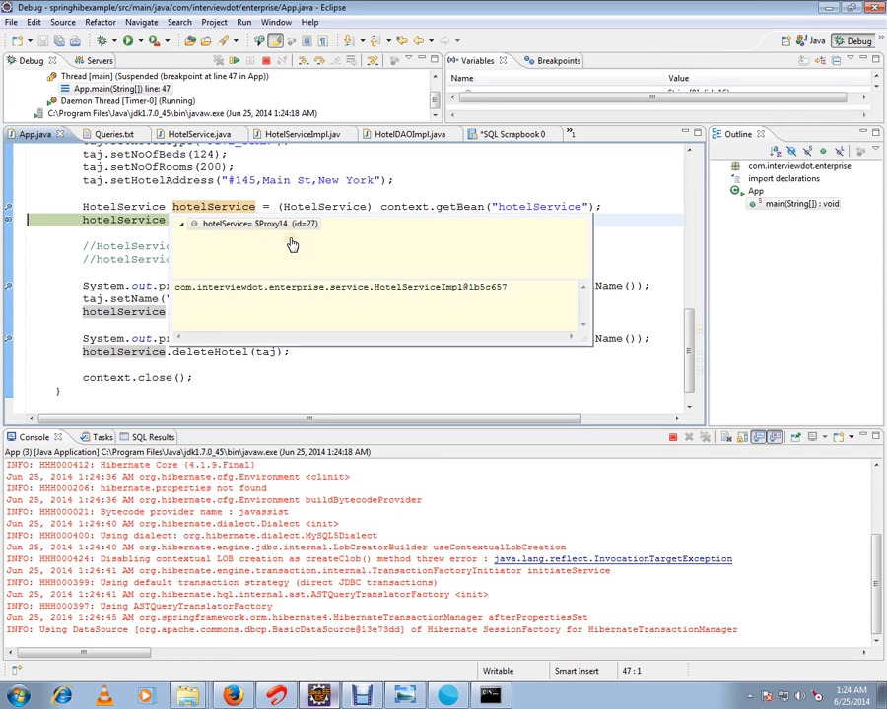
left_click(194, 224)
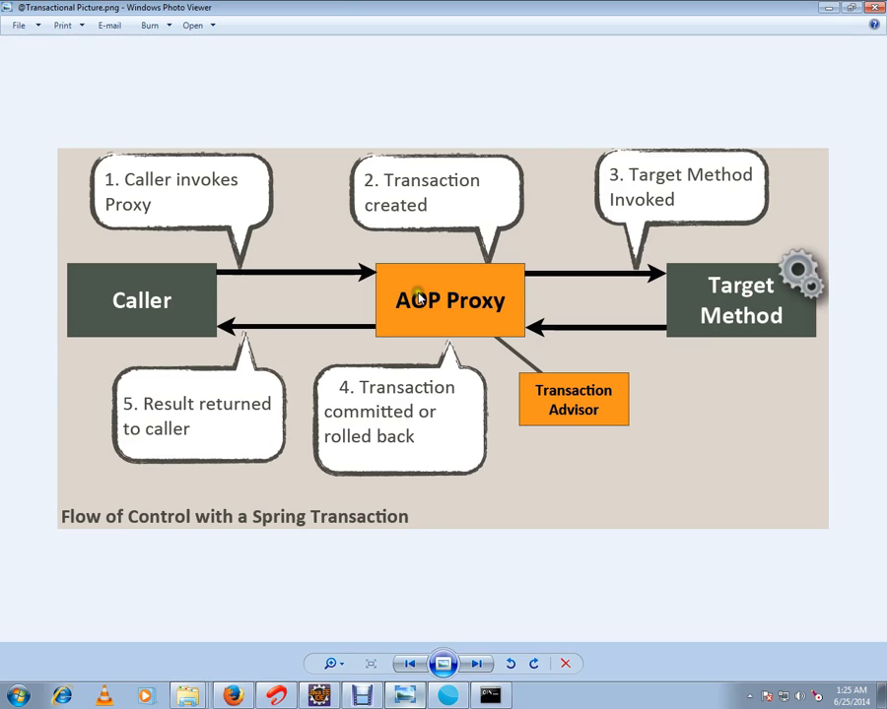
mouse_move(465, 333)
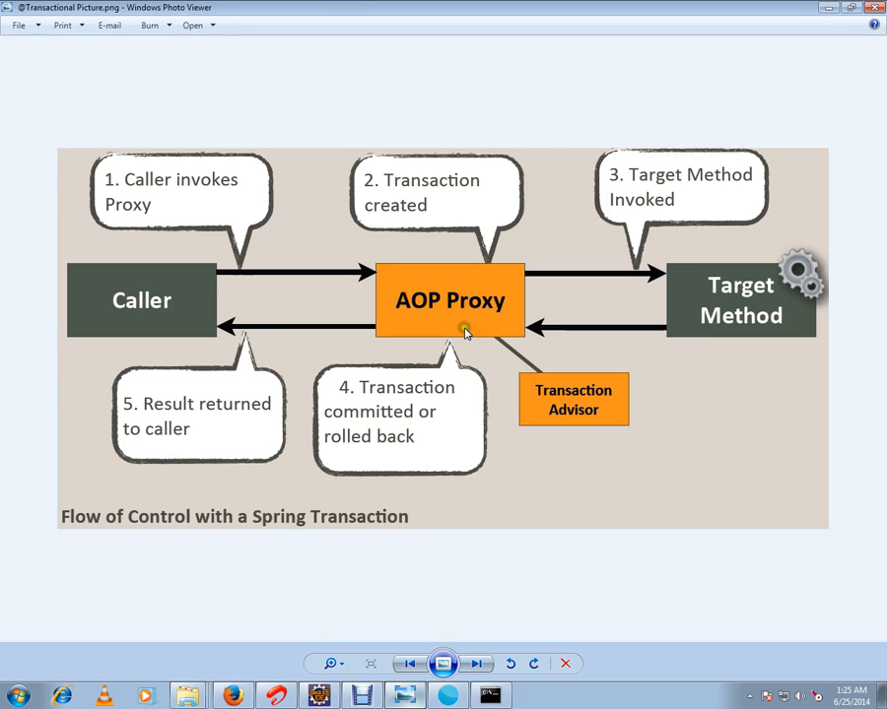
mouse_move(648, 338)
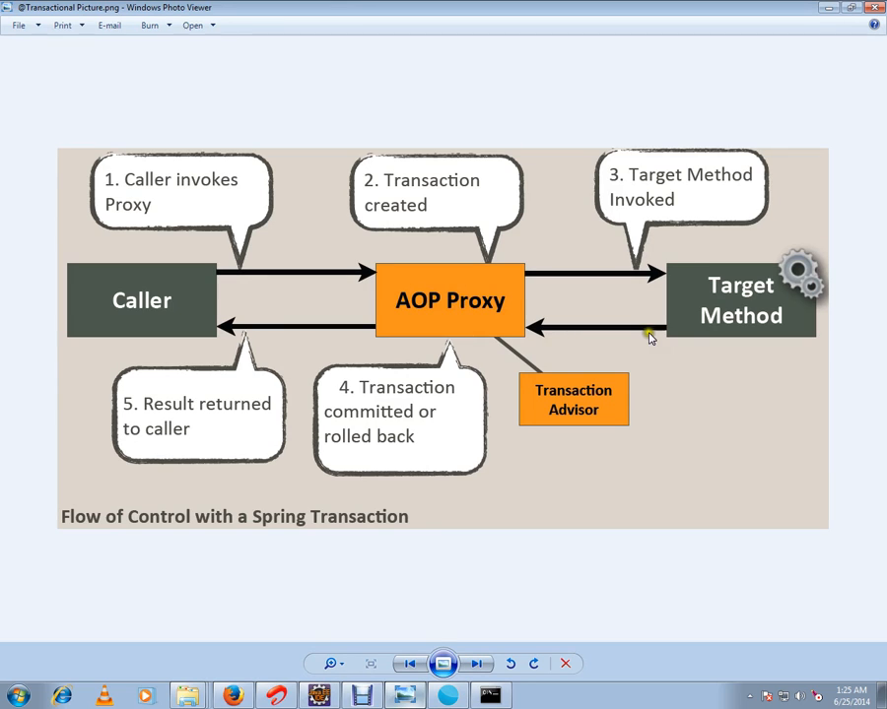
mouse_move(741, 274)
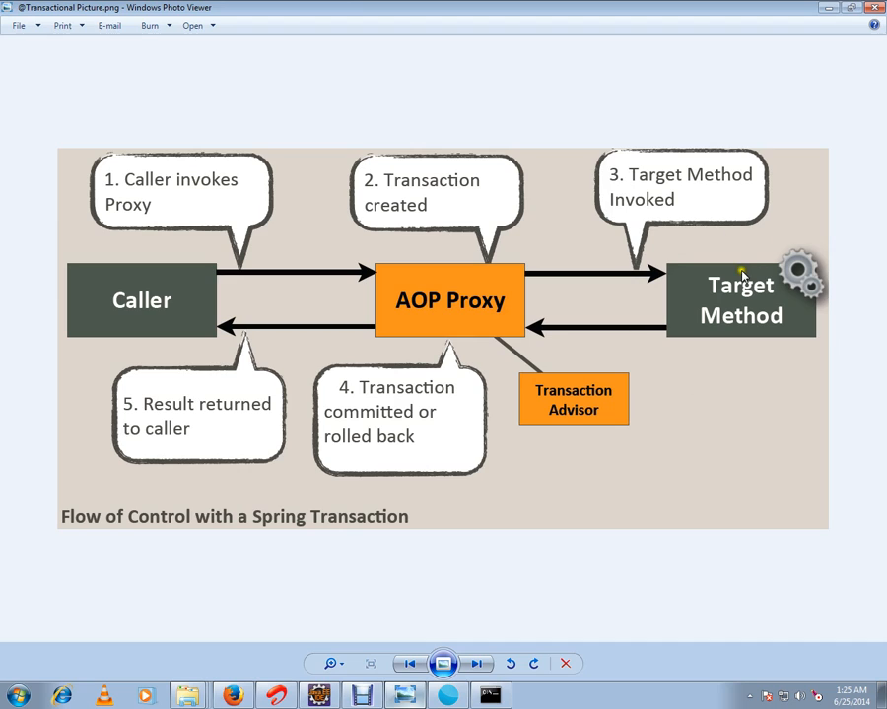
mouse_move(480, 379)
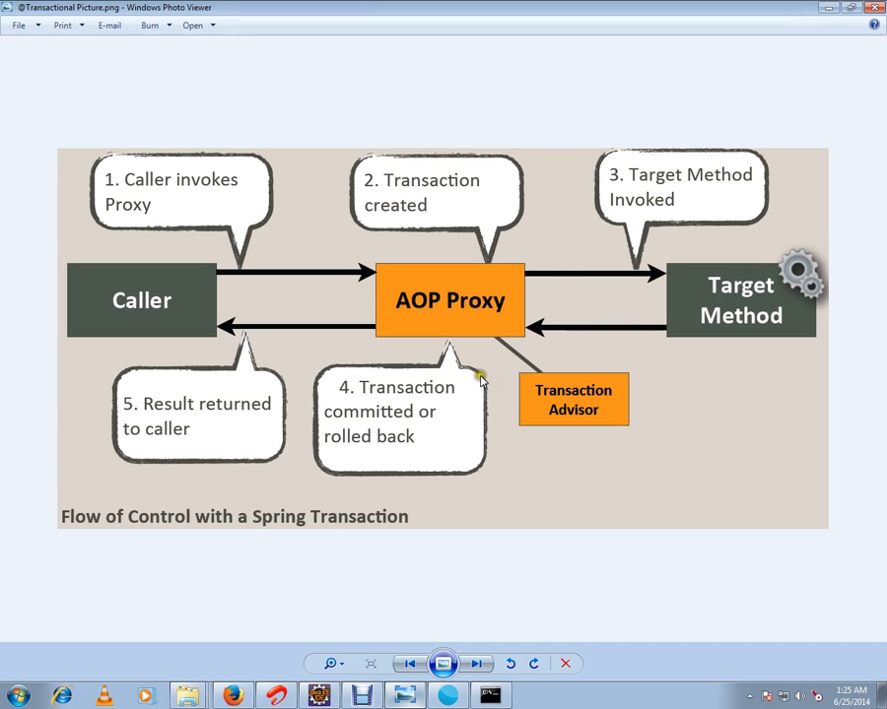
mouse_move(372, 571)
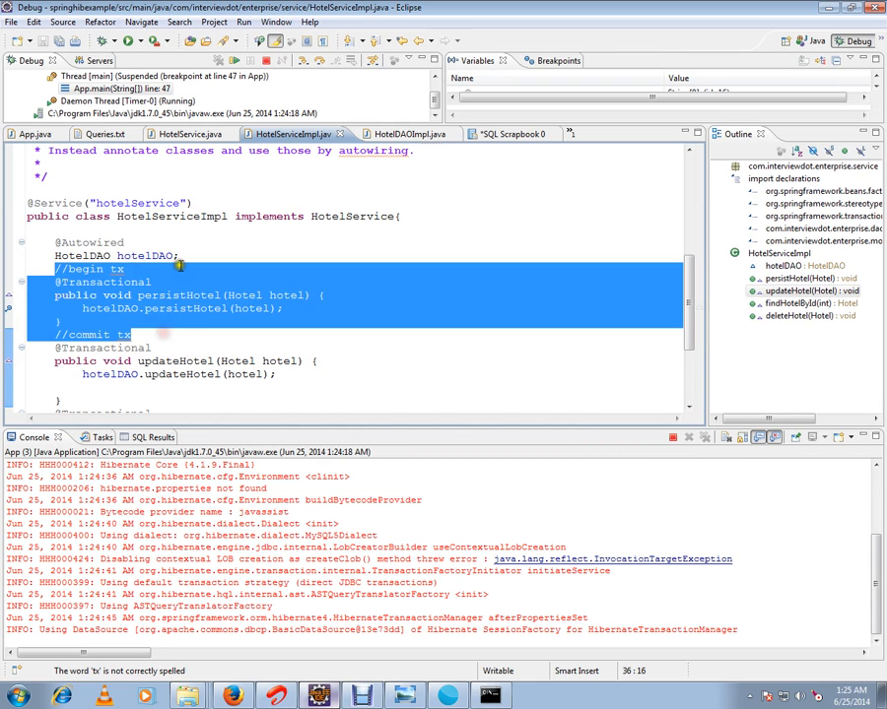
Step: Debug past persist and update, then query INTERVIEWDOT.HOTEL to show Hotel Taj Supreme
left_click(35, 134)
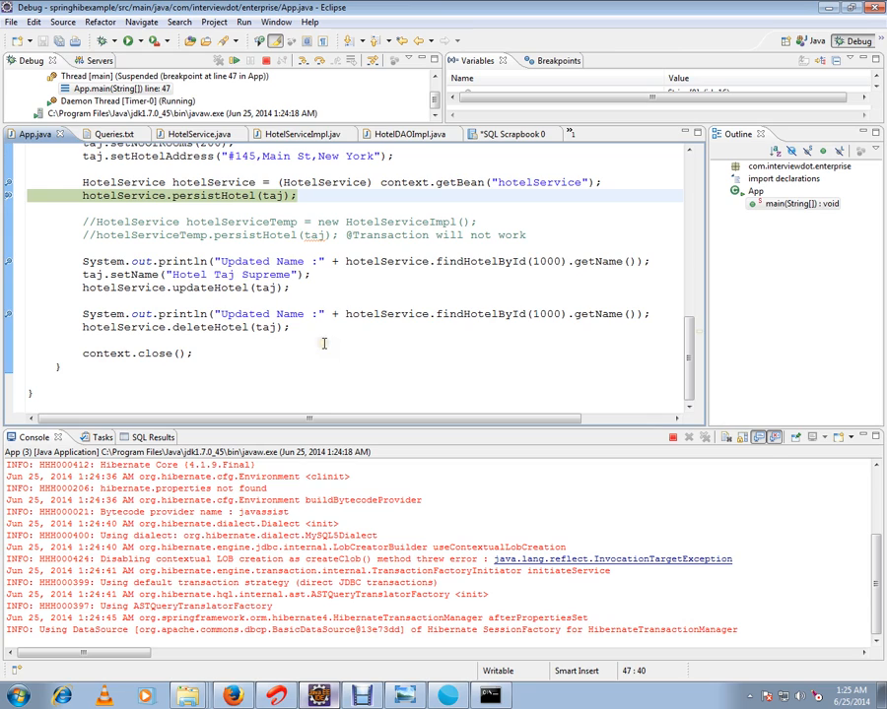
left_click(237, 40)
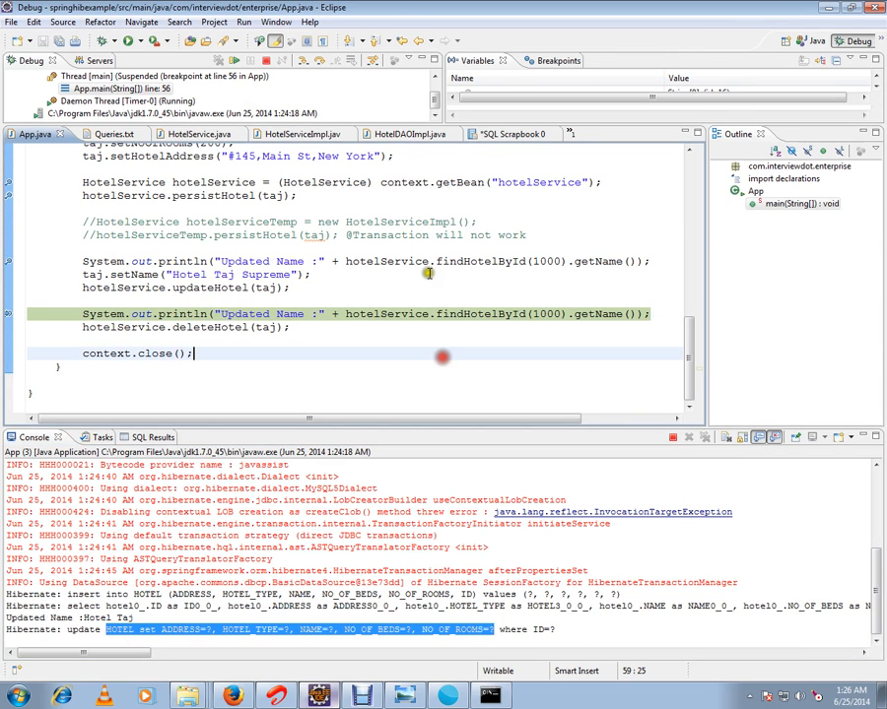
left_click(506, 134)
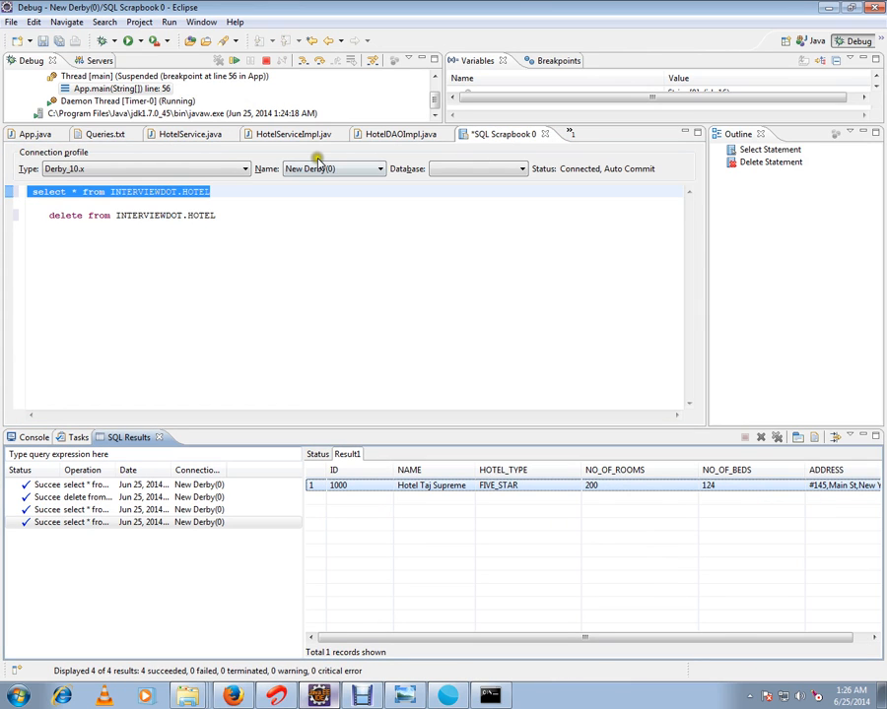
Step: Highlight the persistHotel method in HotelServiceImpl.java again
left_click(288, 135)
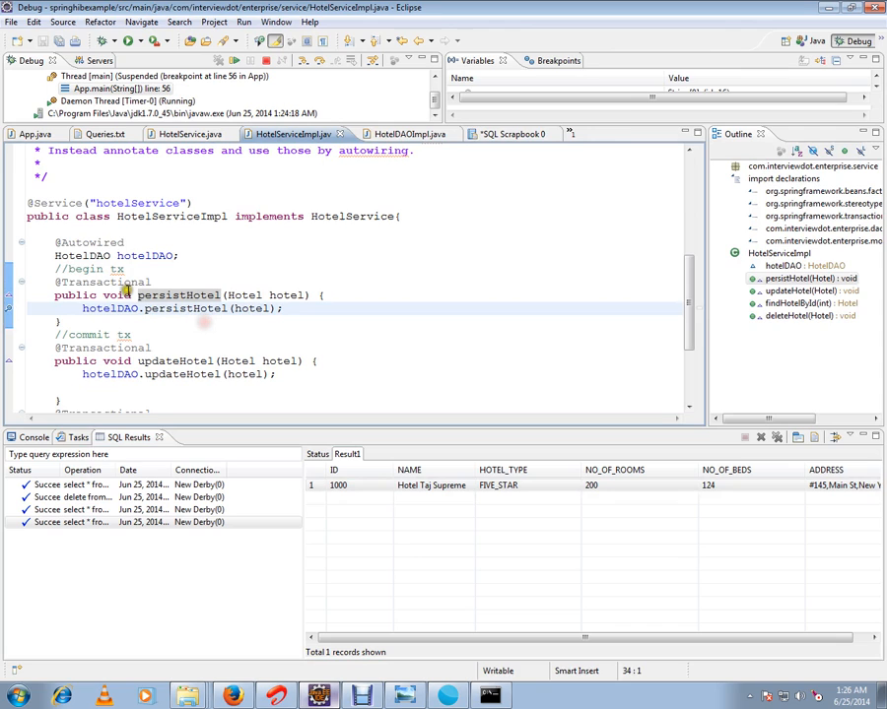
double_click(103, 283)
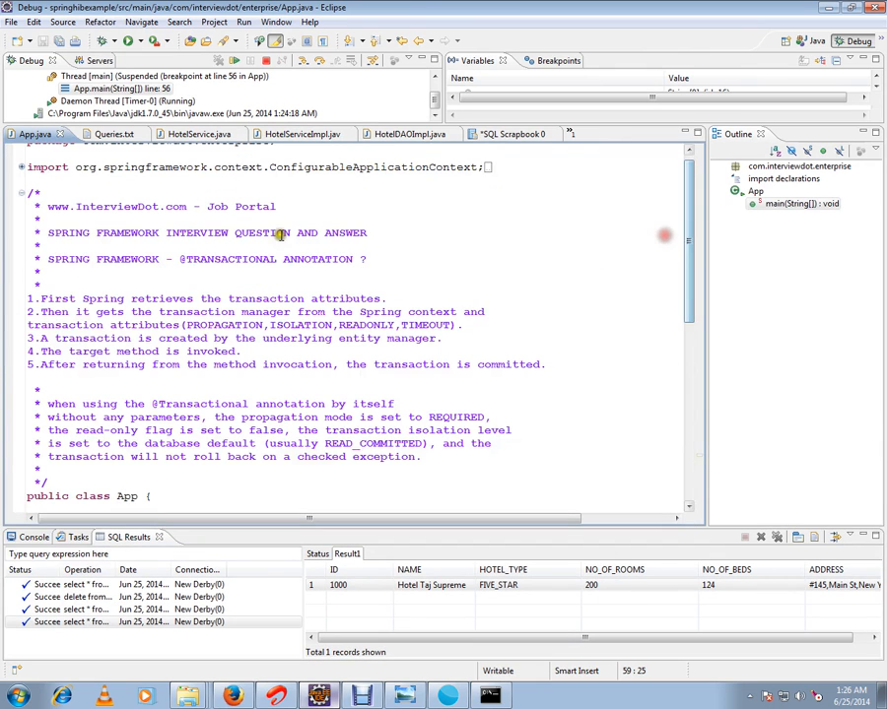
left_click(180, 259)
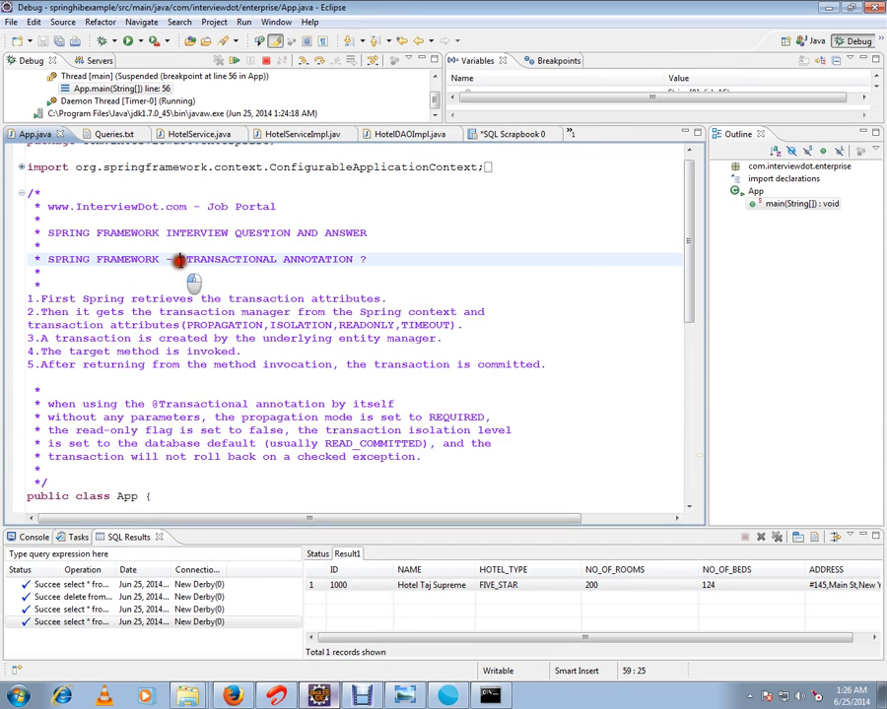
double_click(228, 259)
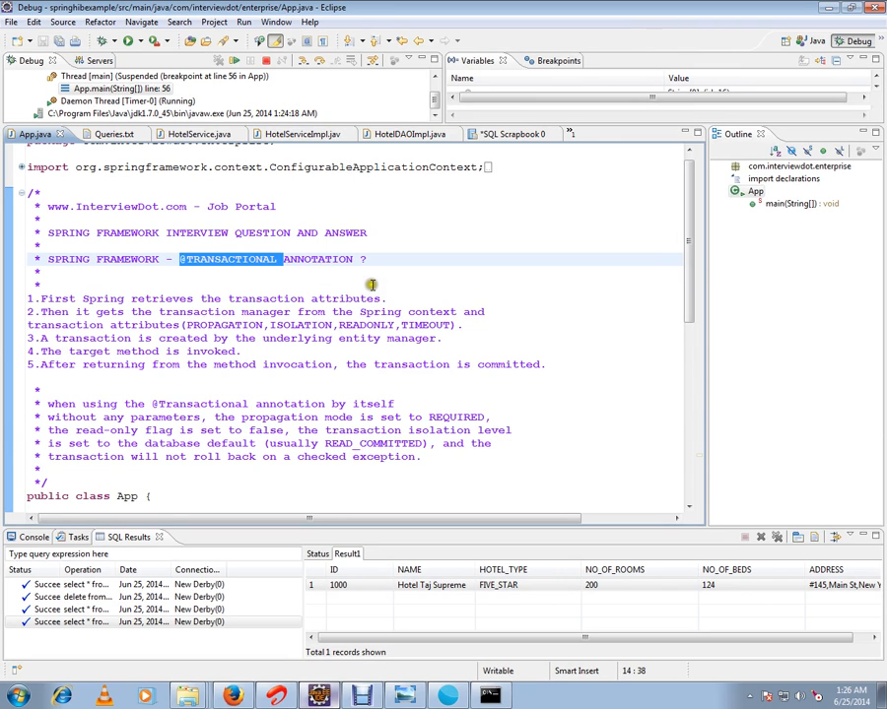
mouse_move(387, 318)
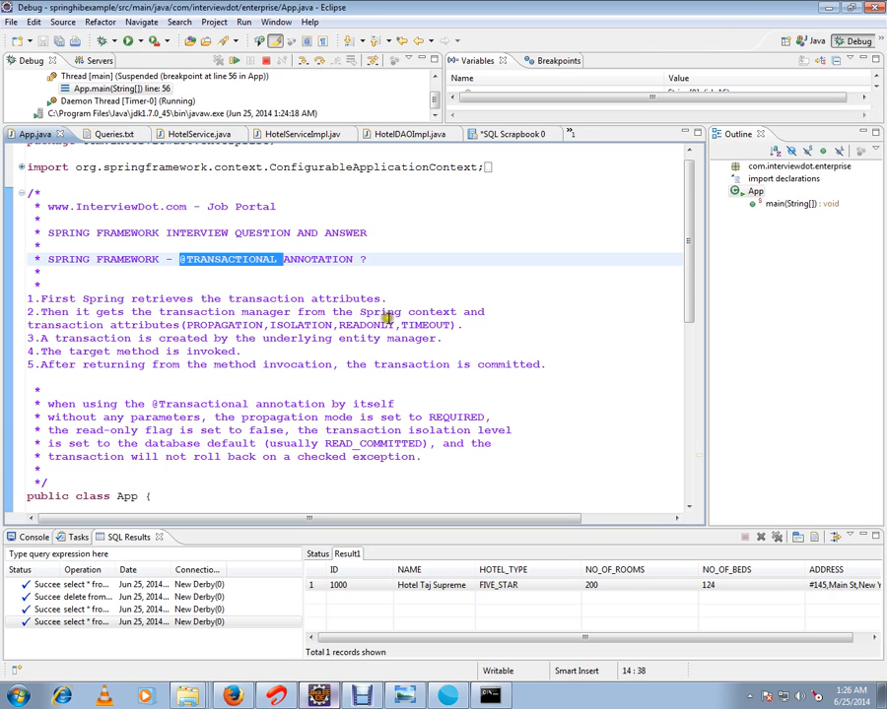